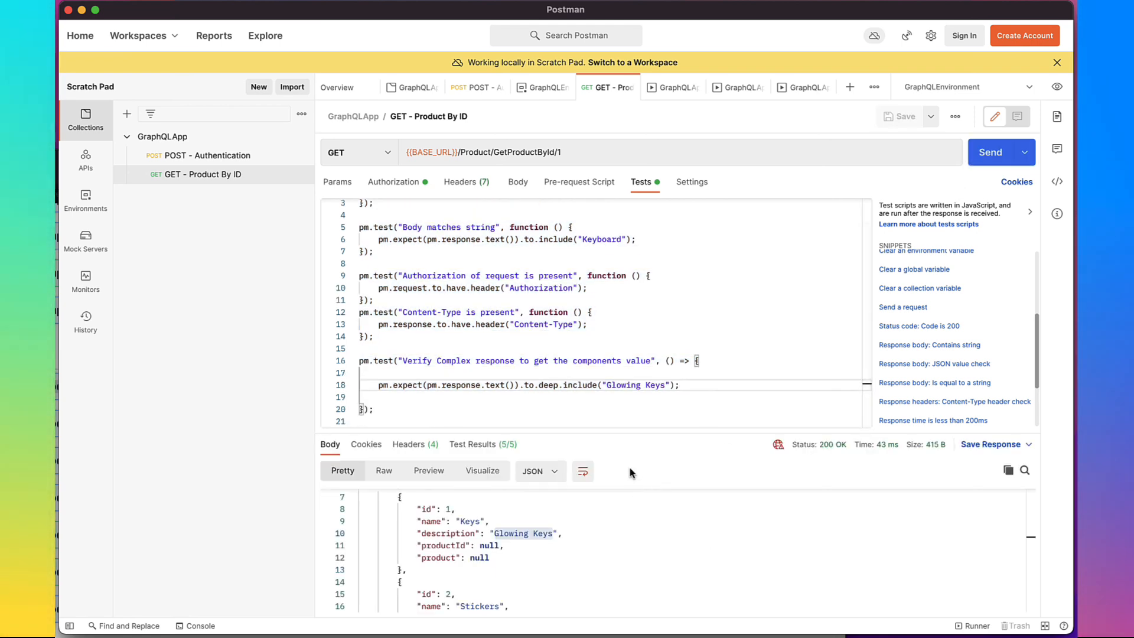
Advance to the TIOBE Index slide ranking Python, C, C++, Java, C#, JavaScript and highlight Python's 13.86%
click(473, 444)
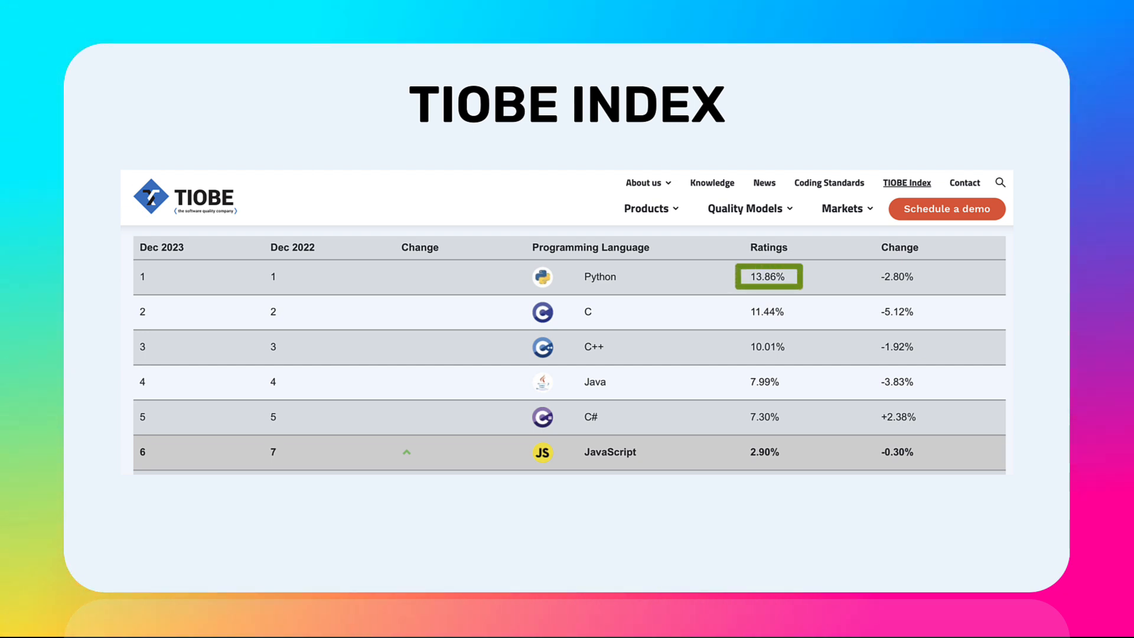
click(768, 277)
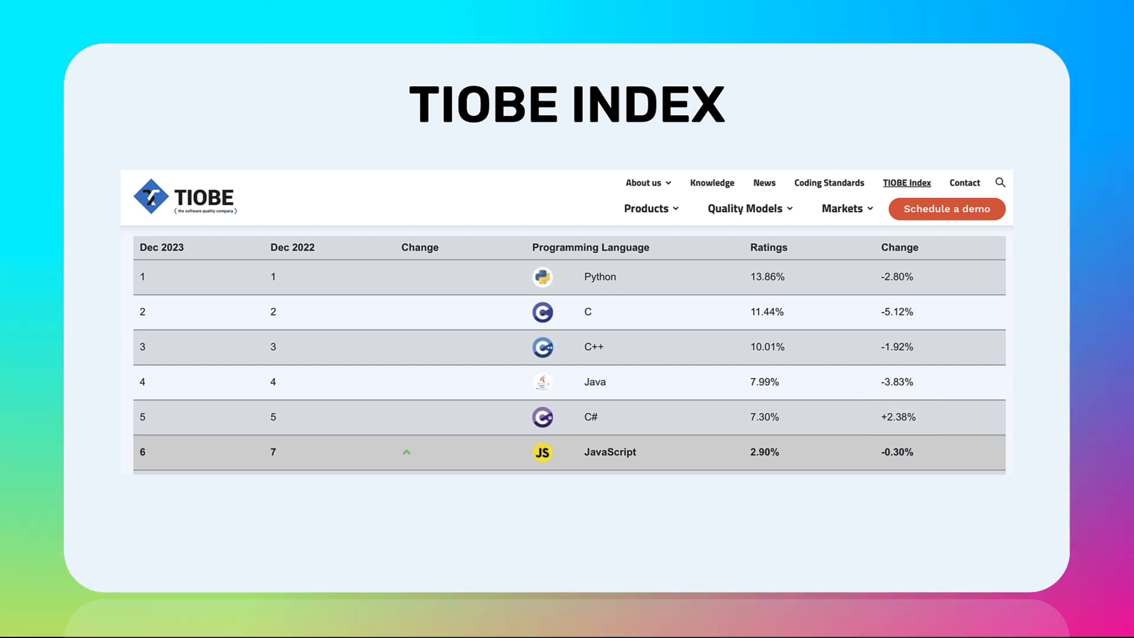
click(906, 182)
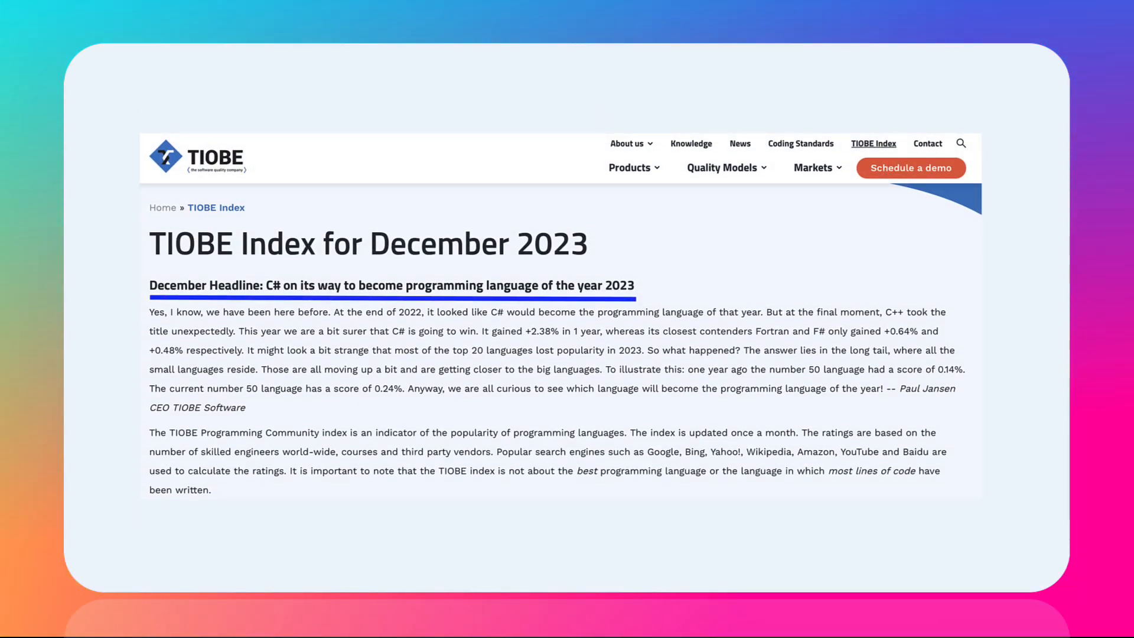